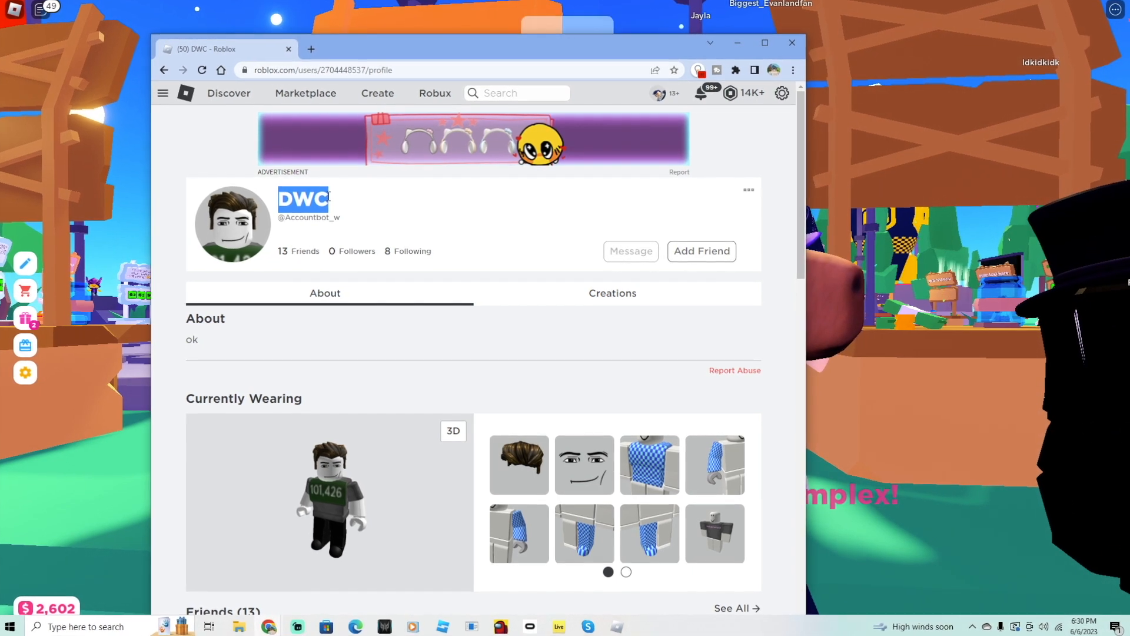
# Open the account's friends list and scroll through the friends' entries.
pyautogui.scroll(-3)
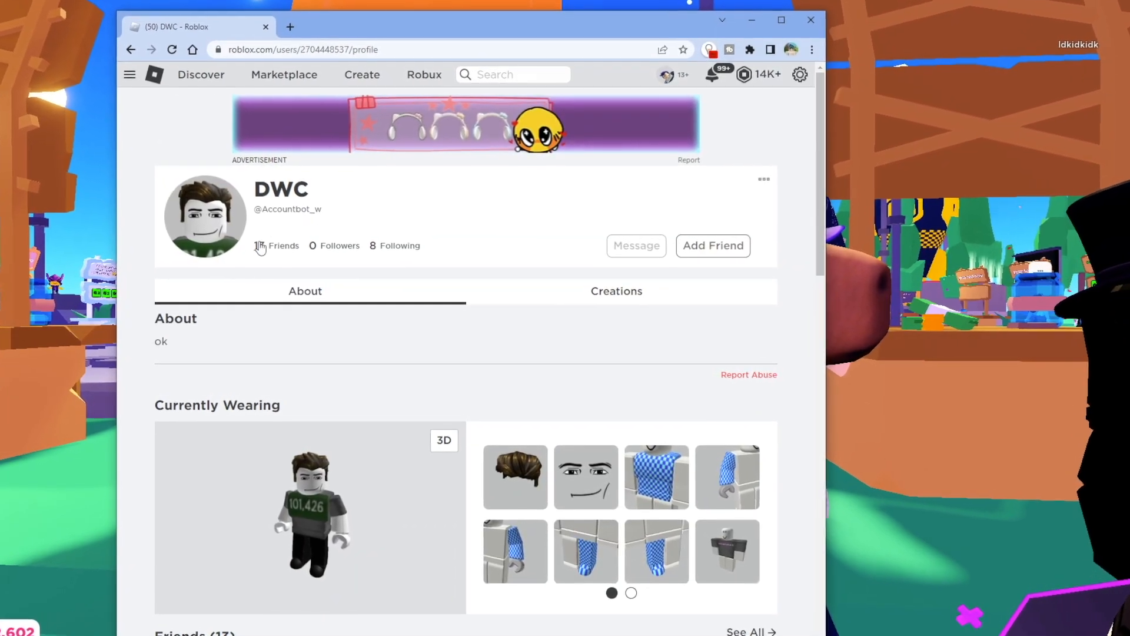
pyautogui.click(277, 246)
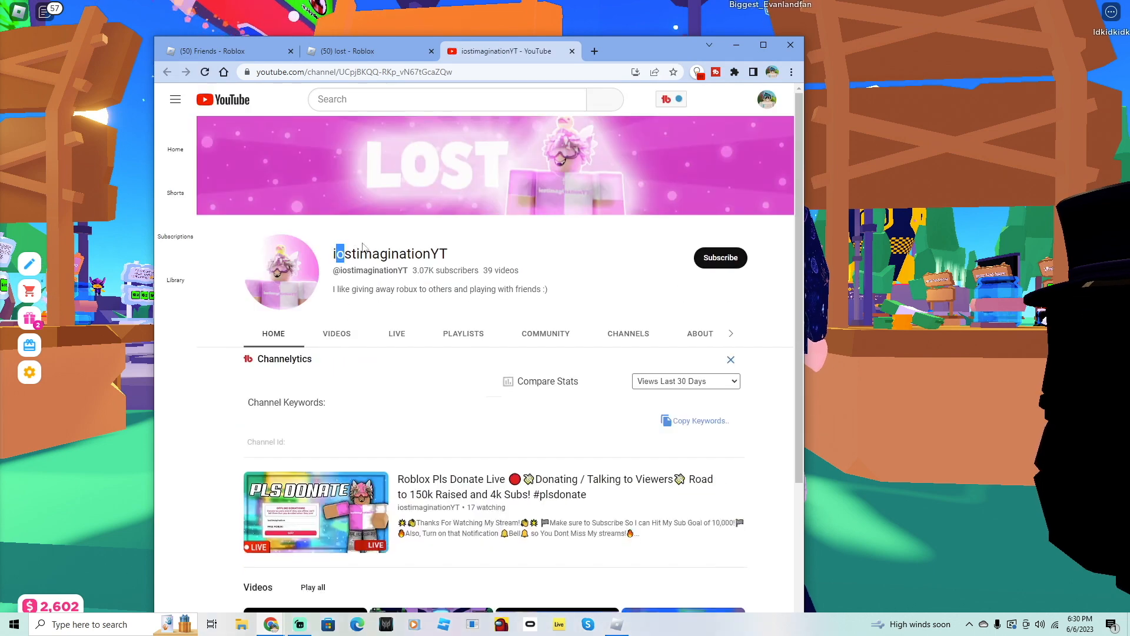
pyautogui.scroll(-3)
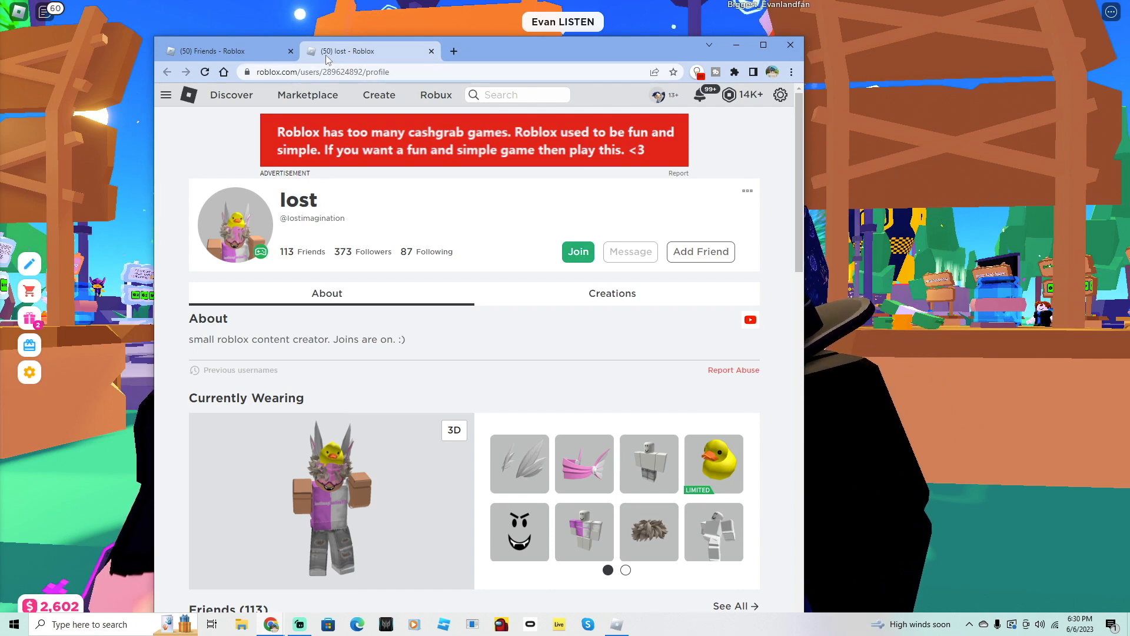
pyautogui.click(431, 52)
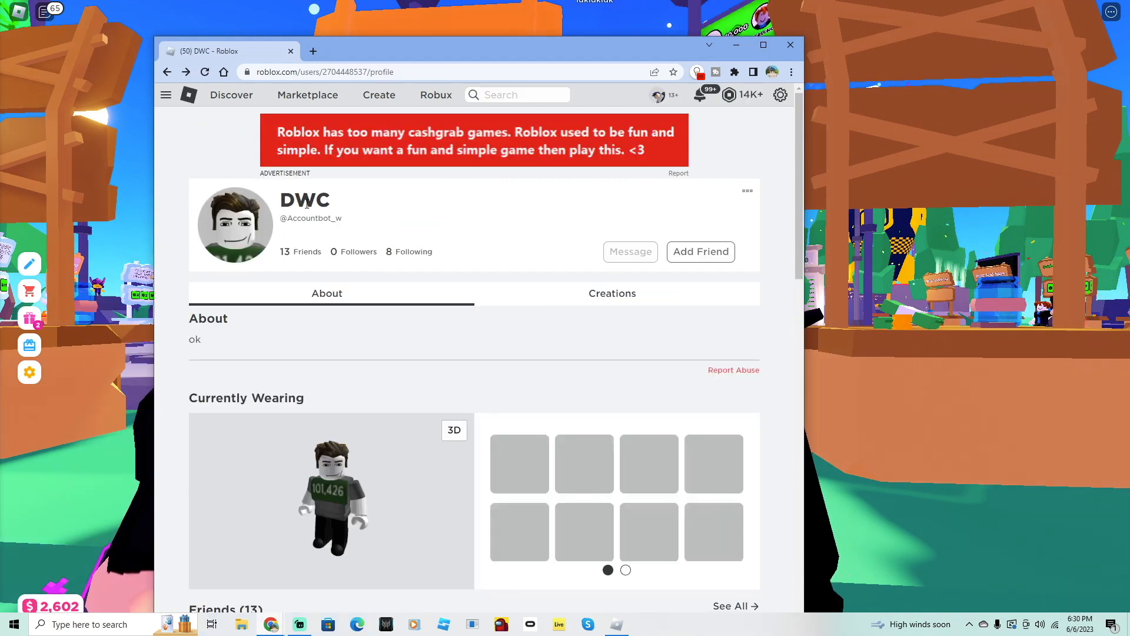
pyautogui.scroll(-3)
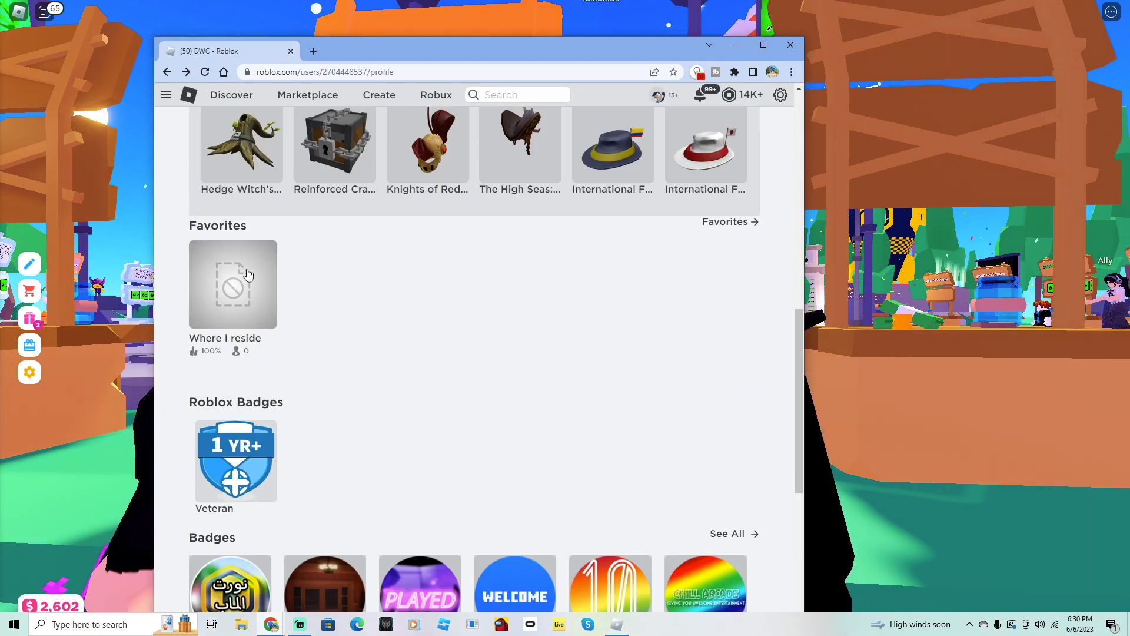
pyautogui.click(232, 284)
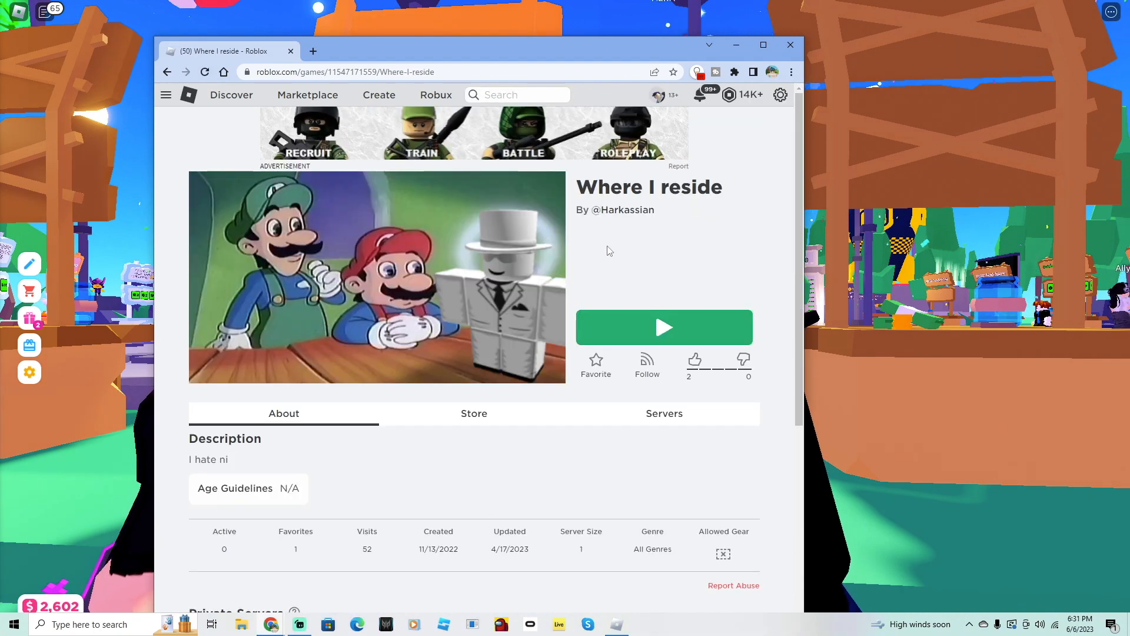
pyautogui.doubleClick(624, 210)
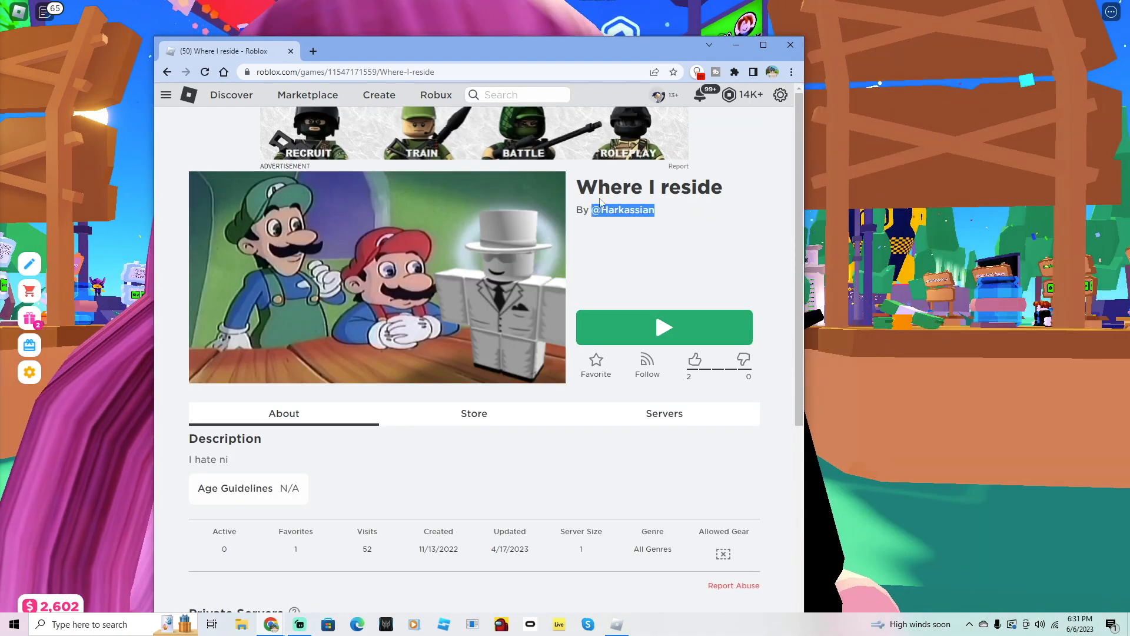